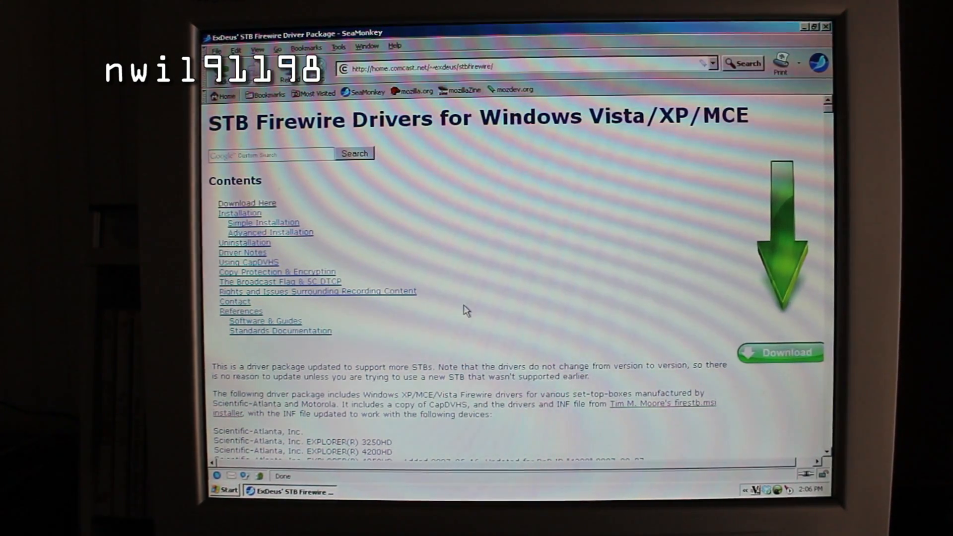
# Save the STB Firewire driver zip via SeaMonkey and open its folder from the downloads list
pyautogui.scroll(-3)
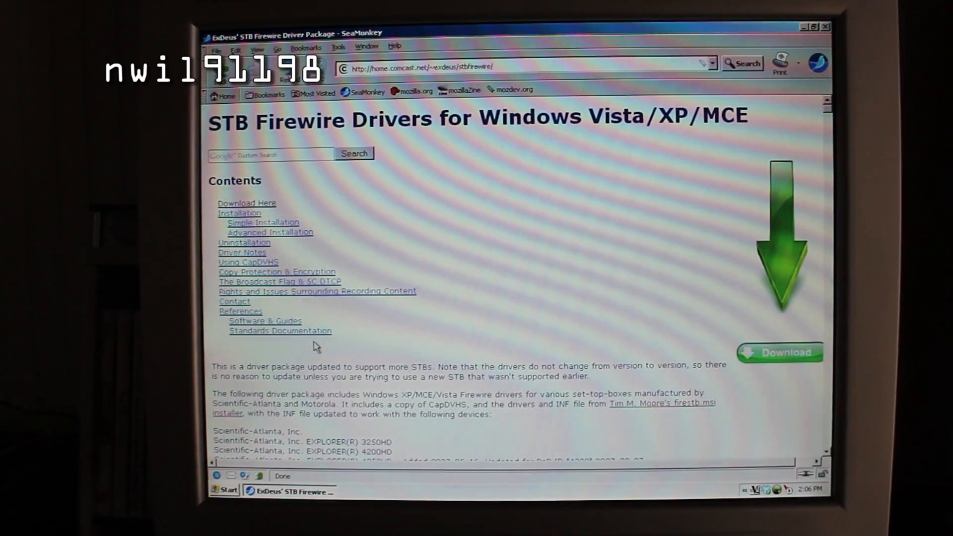
pyautogui.click(239, 213)
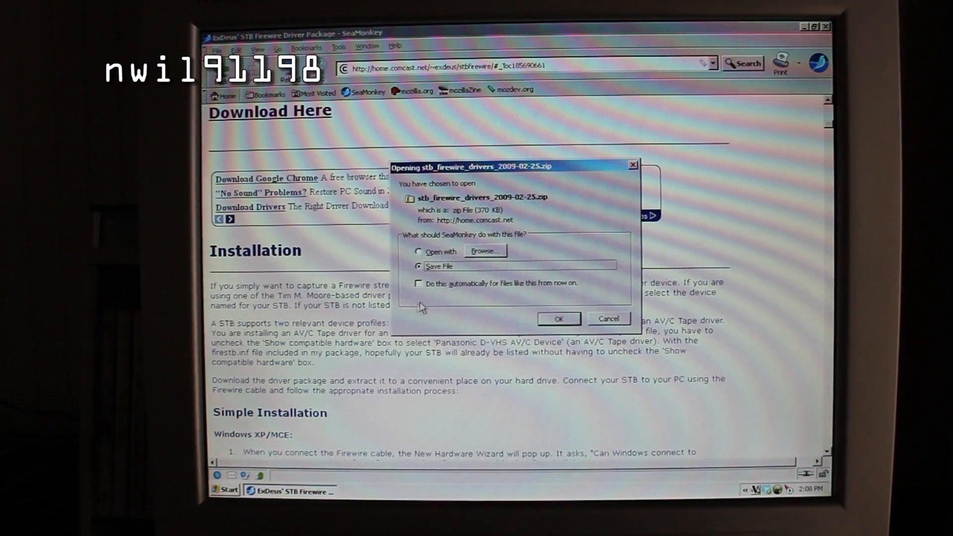
pyautogui.click(557, 319)
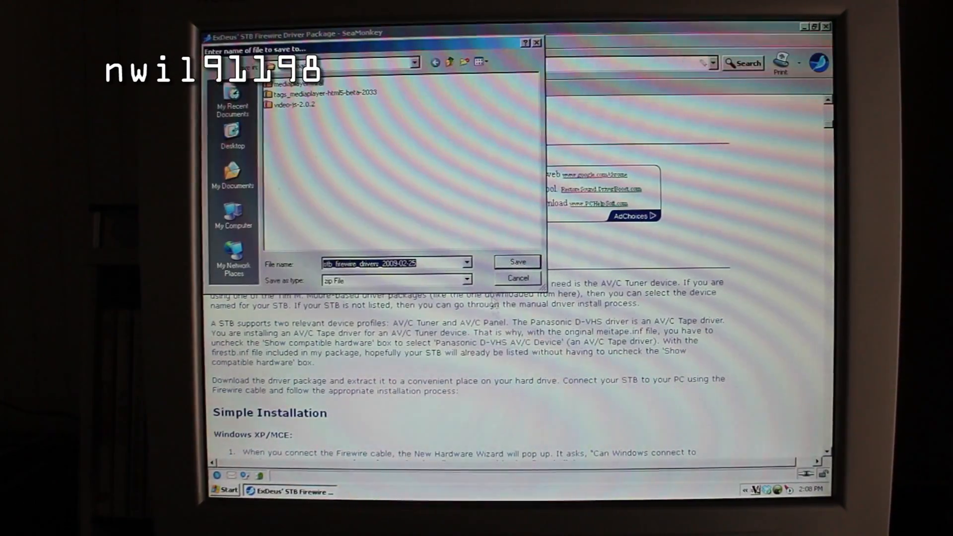
pyautogui.click(517, 262)
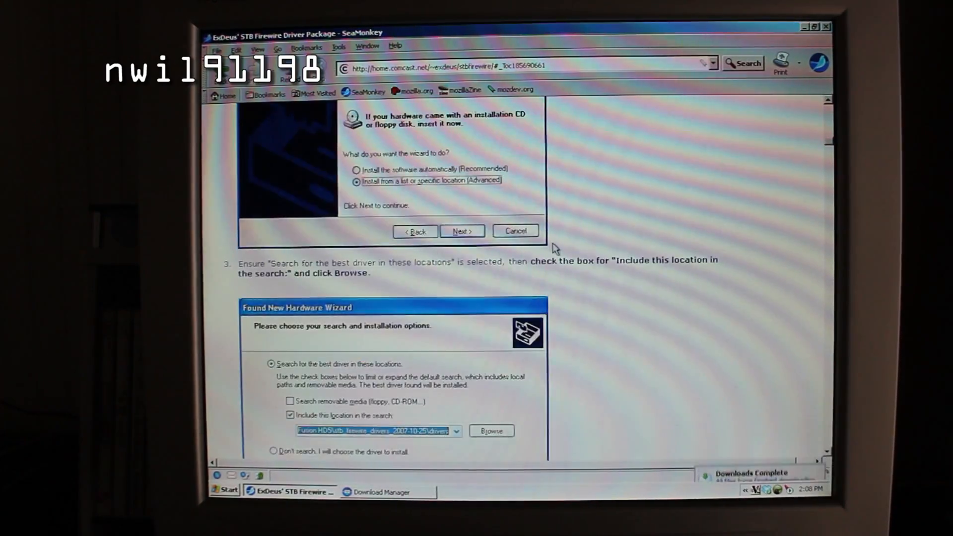
pyautogui.click(377, 492)
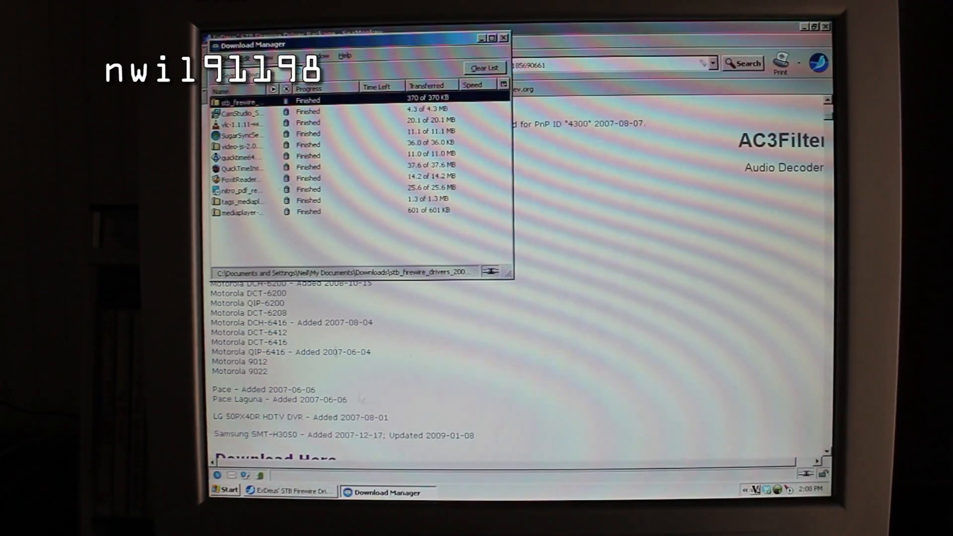
pyautogui.click(240, 100)
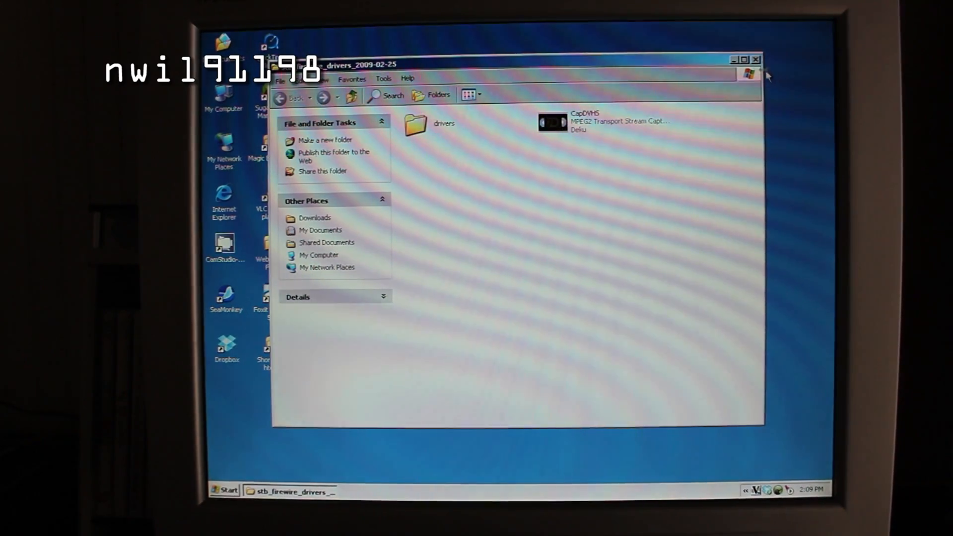
# Close the stb_firewire_drivers_2009-02-25 folder window
pyautogui.click(755, 60)
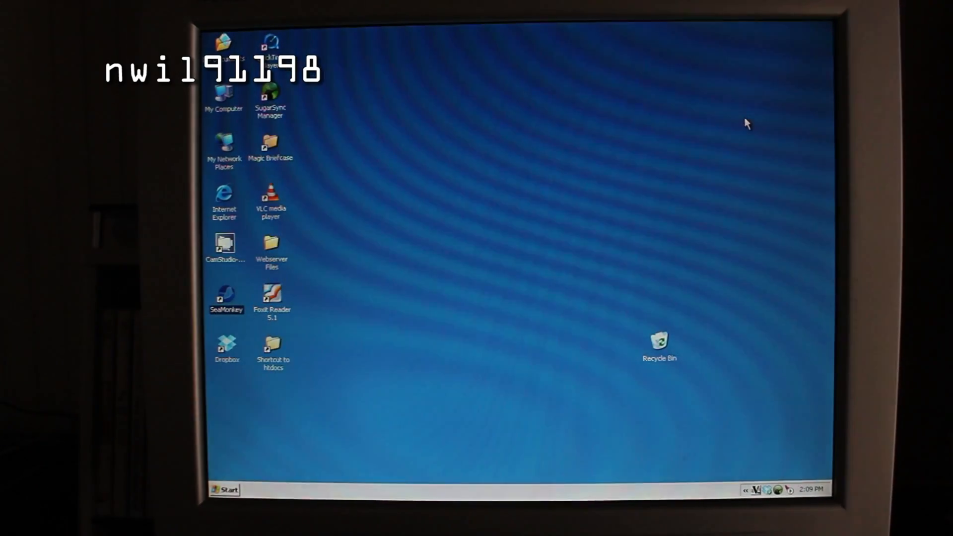
pyautogui.moveTo(576, 272)
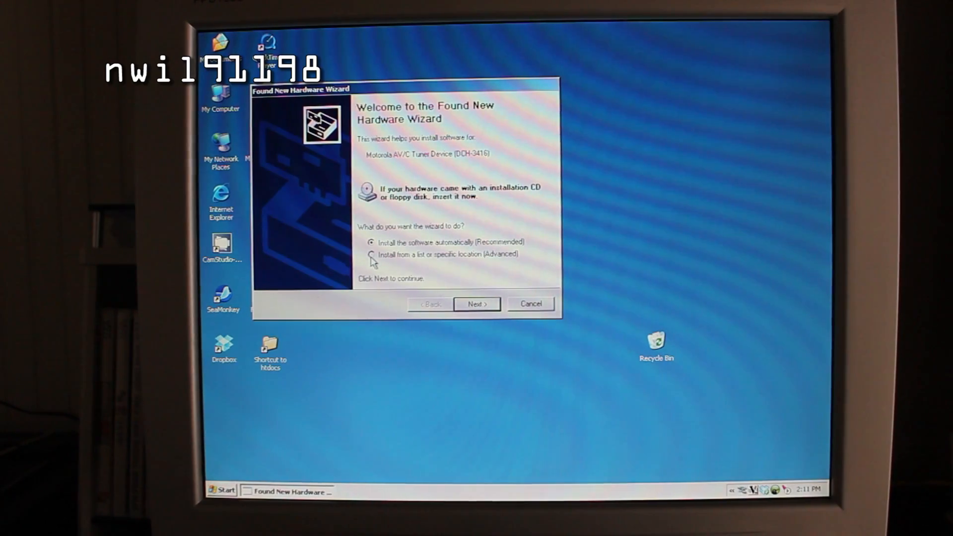
# Install the Tuner Device driver from the package's drivers folder, continuing past the Windows Logo warning
pyautogui.click(370, 254)
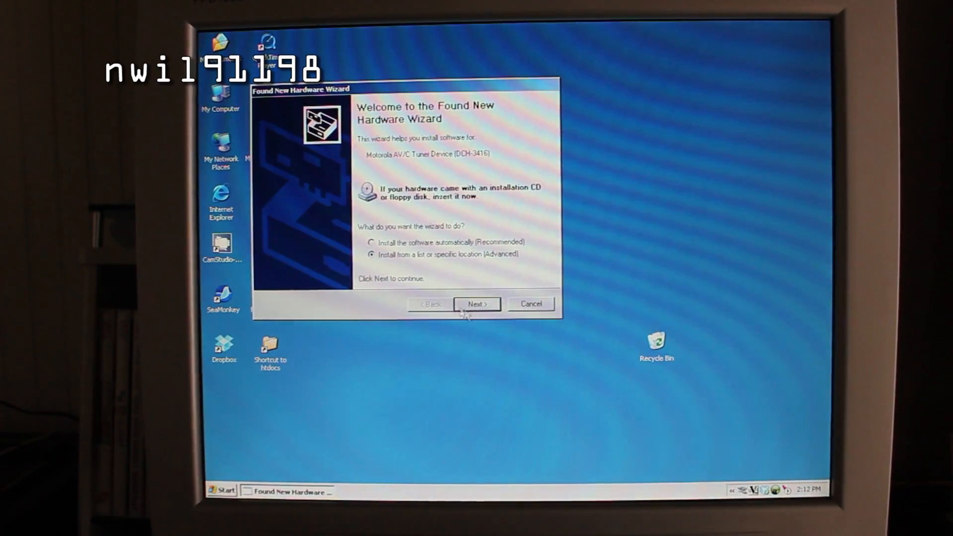
pyautogui.click(477, 304)
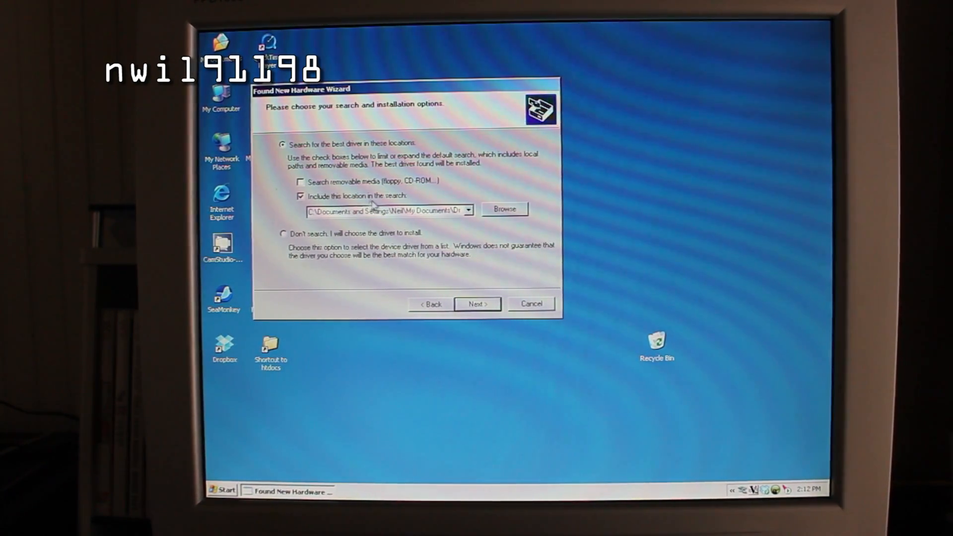
pyautogui.click(504, 208)
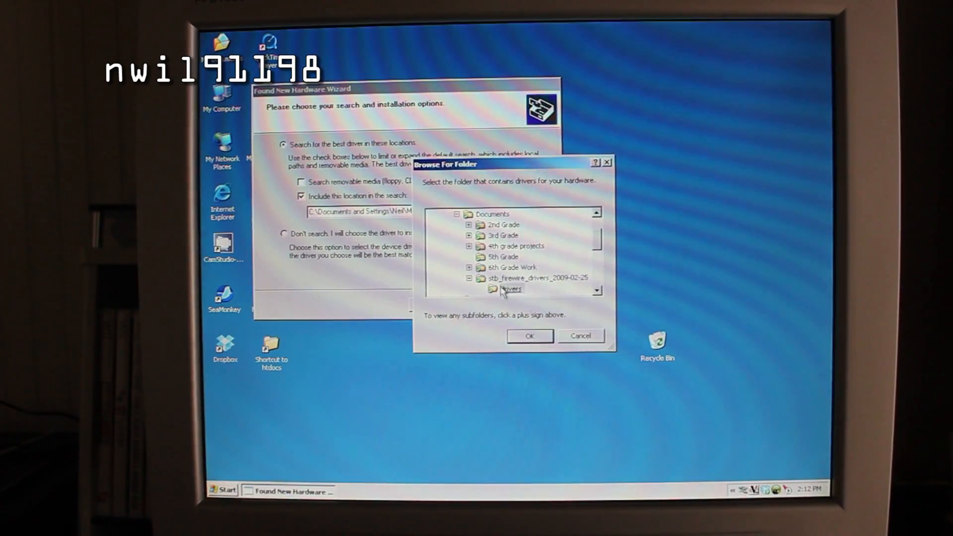
pyautogui.scroll(-3)
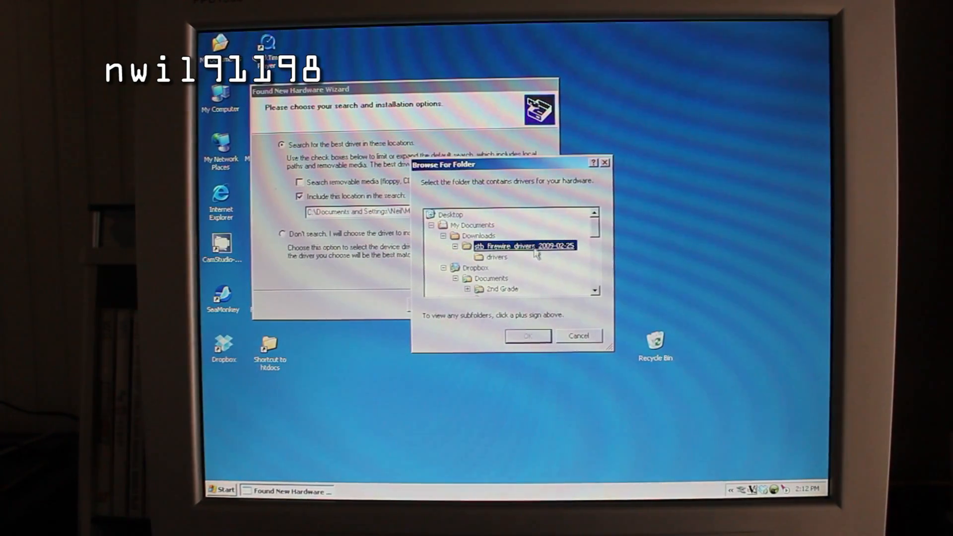
pyautogui.click(497, 256)
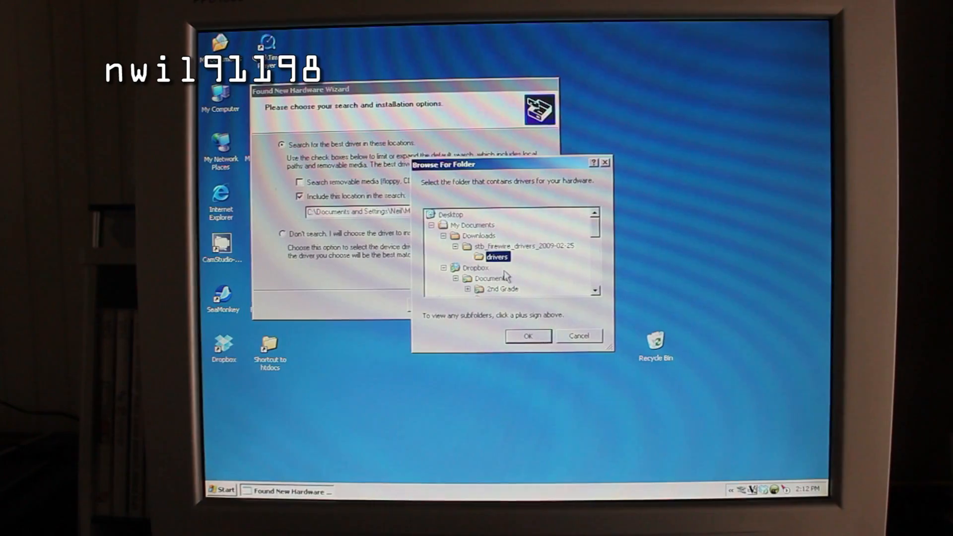
pyautogui.click(527, 336)
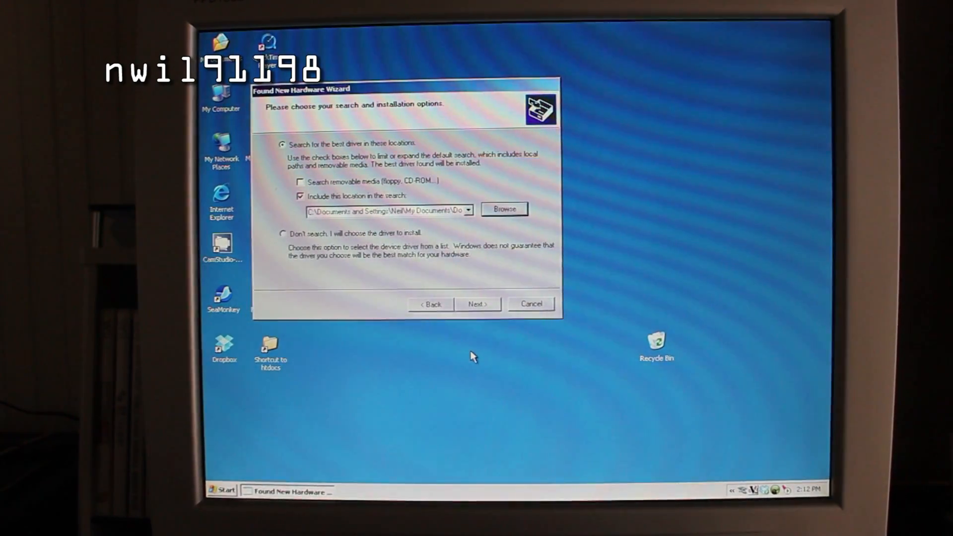
pyautogui.click(477, 304)
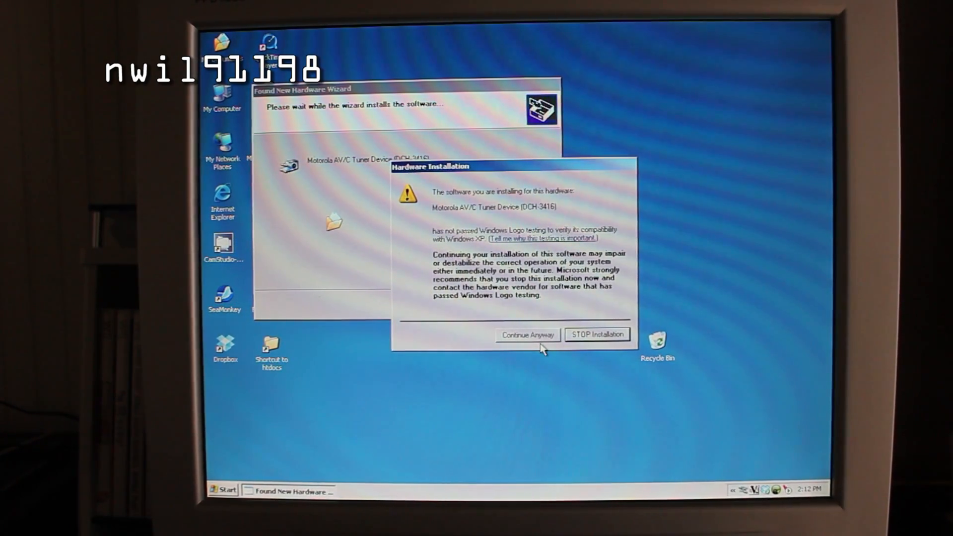
pyautogui.click(526, 335)
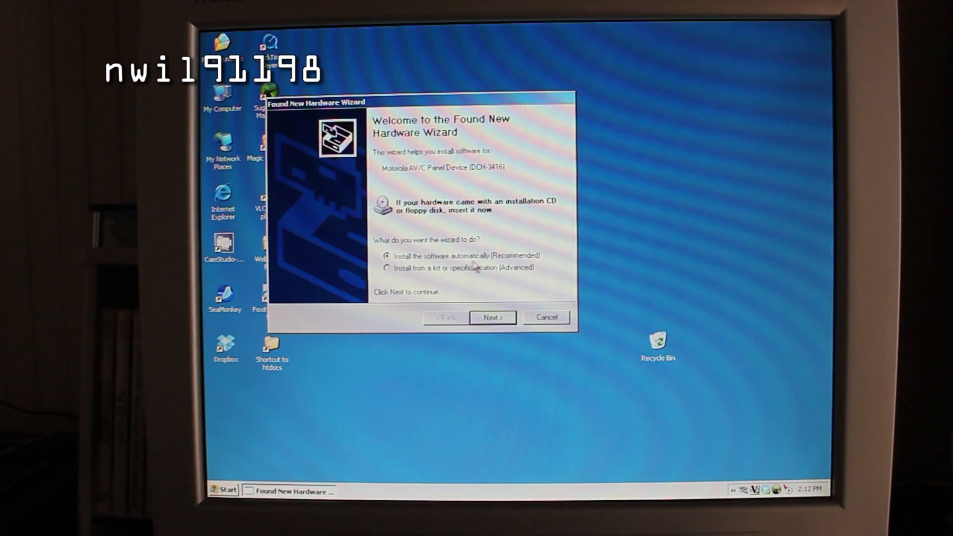
# Install the Motorola AV/C Panel Device software, then finish after the Code 10 failure
pyautogui.click(493, 317)
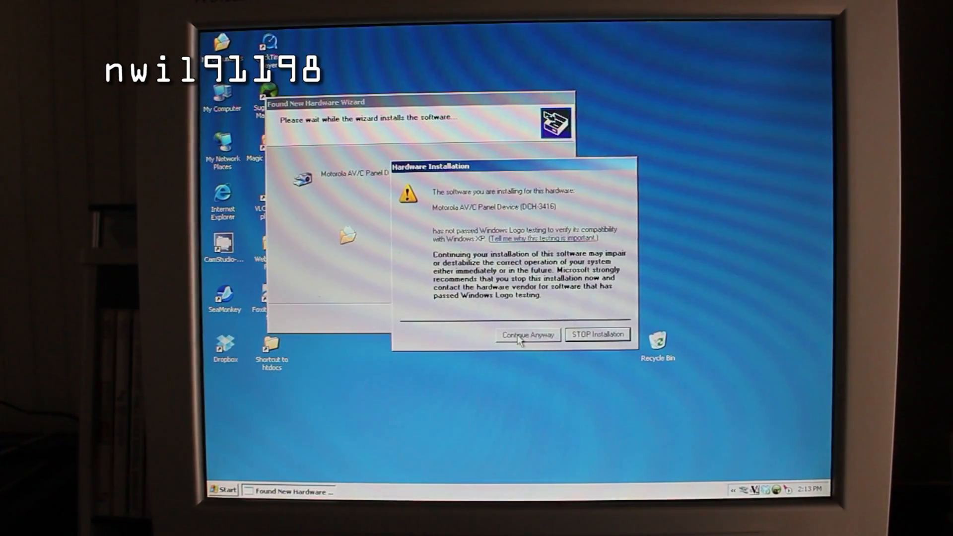
pyautogui.click(528, 335)
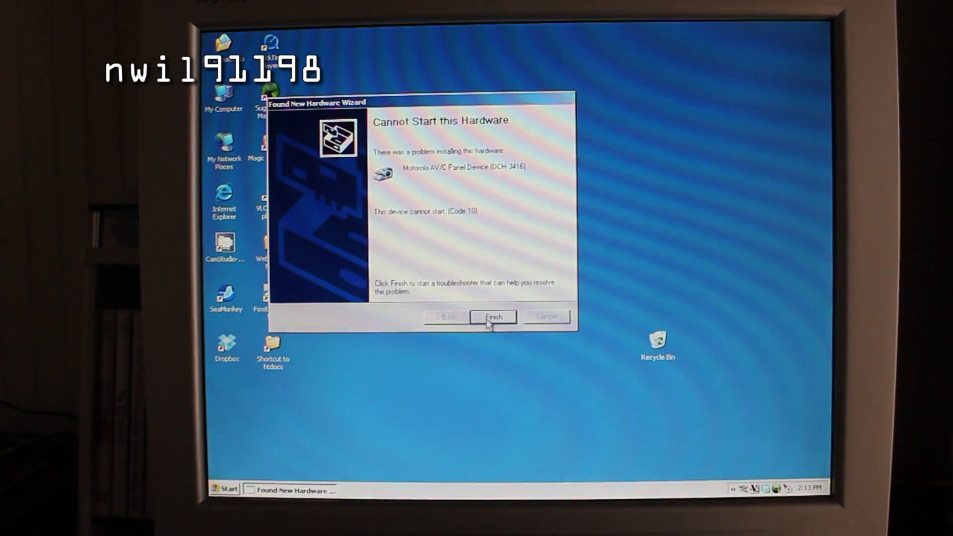
pyautogui.click(493, 317)
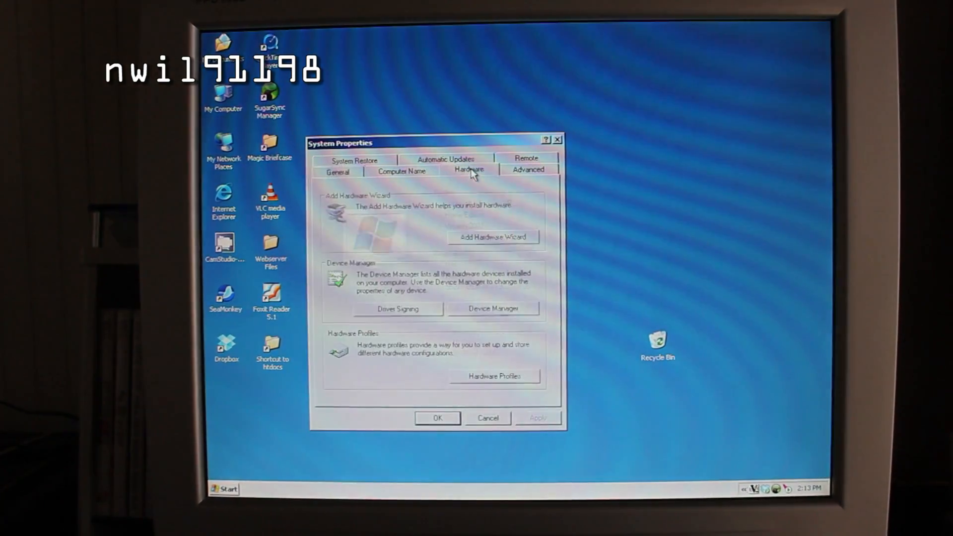
pyautogui.click(493, 309)
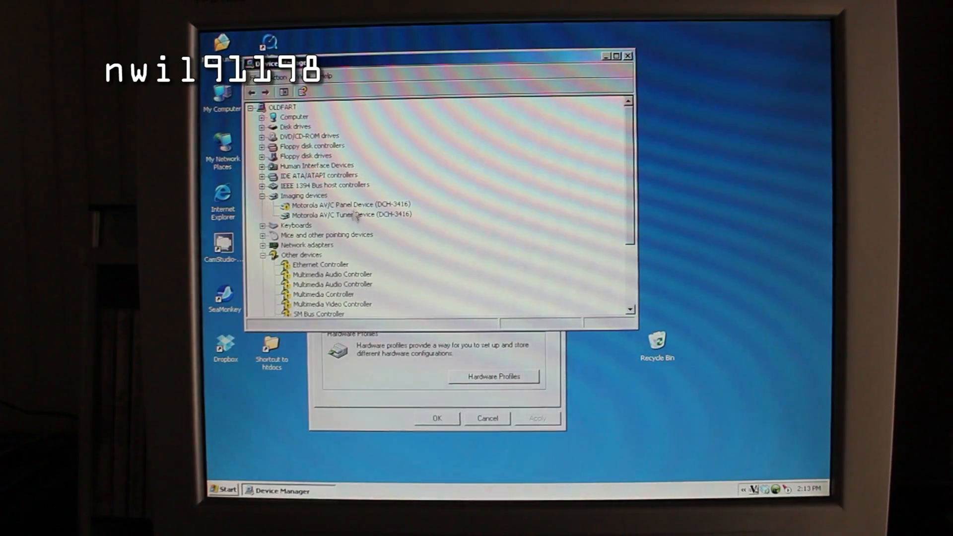
pyautogui.click(348, 206)
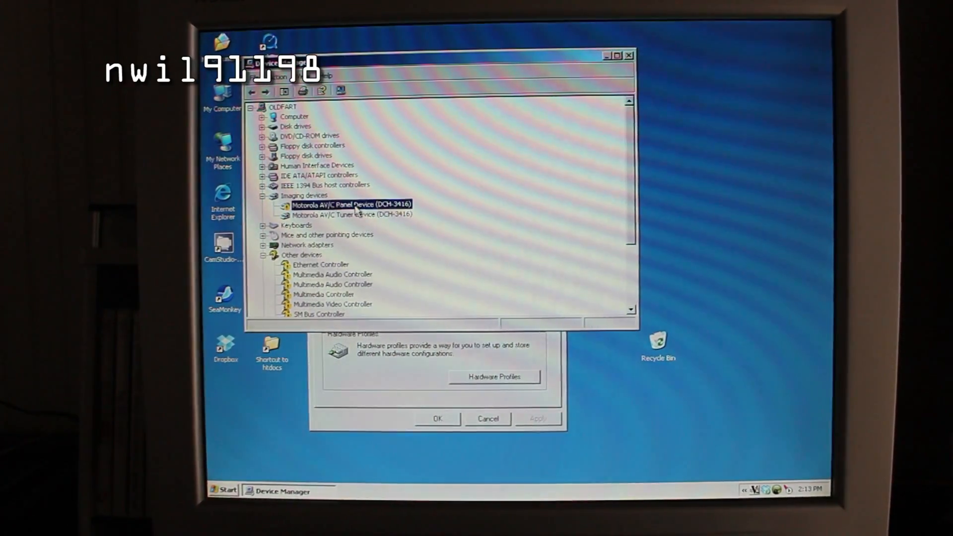
pyautogui.rightClick(349, 205)
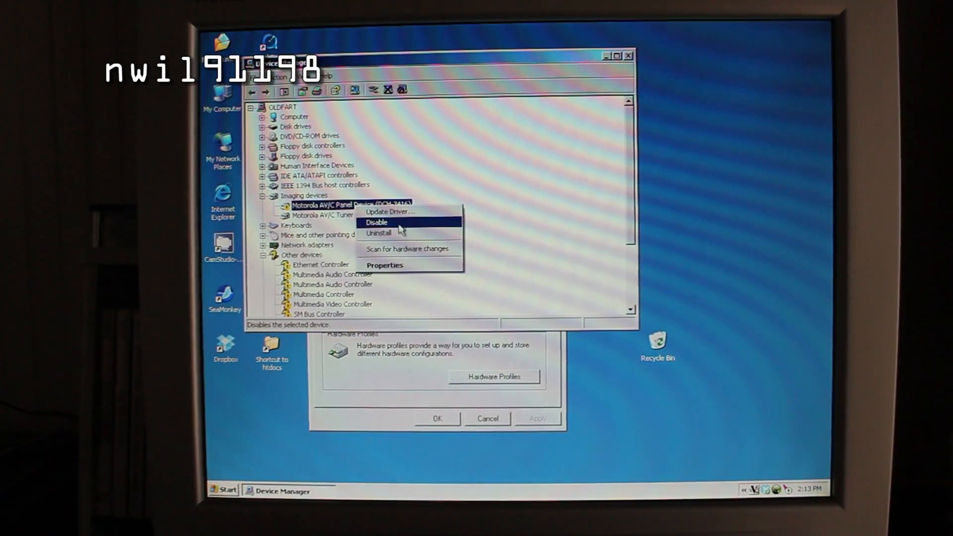
pyautogui.click(389, 212)
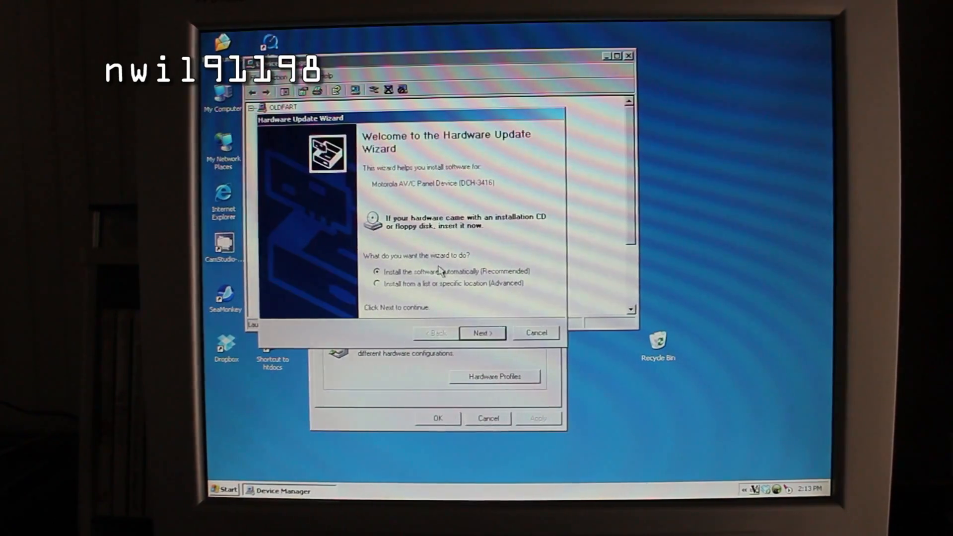
pyautogui.click(481, 333)
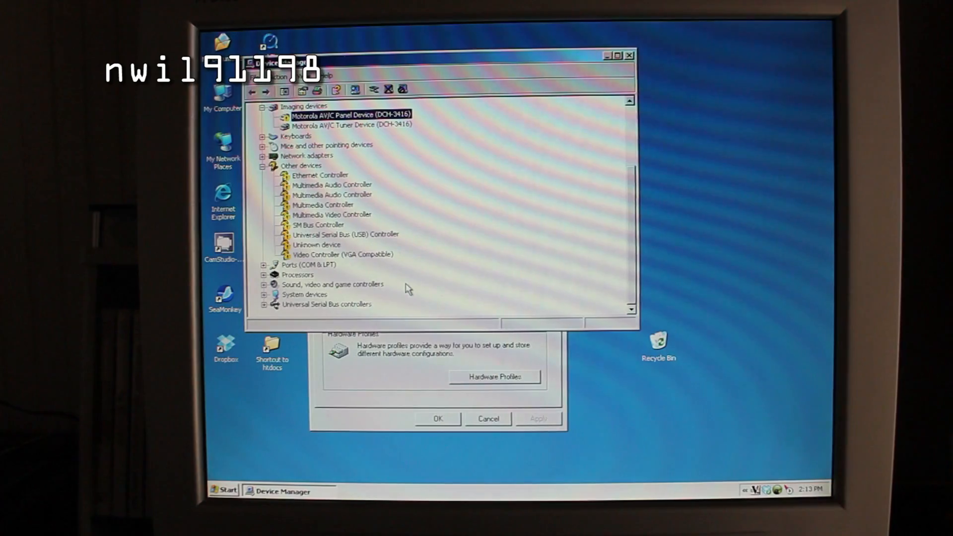
pyautogui.click(631, 55)
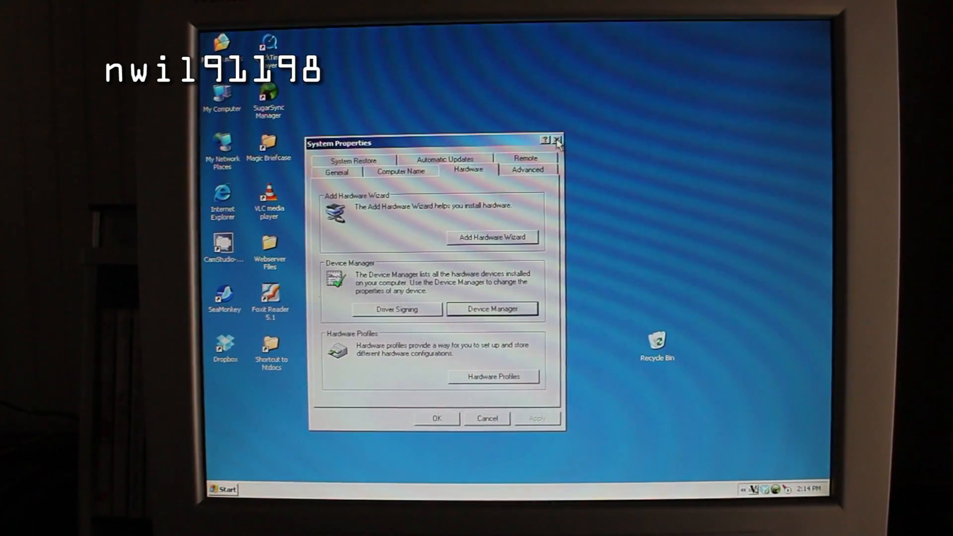
# Close System Properties and launch CapDVHS from the stb_firewire_drivers_2009-02-25 folder
pyautogui.click(556, 141)
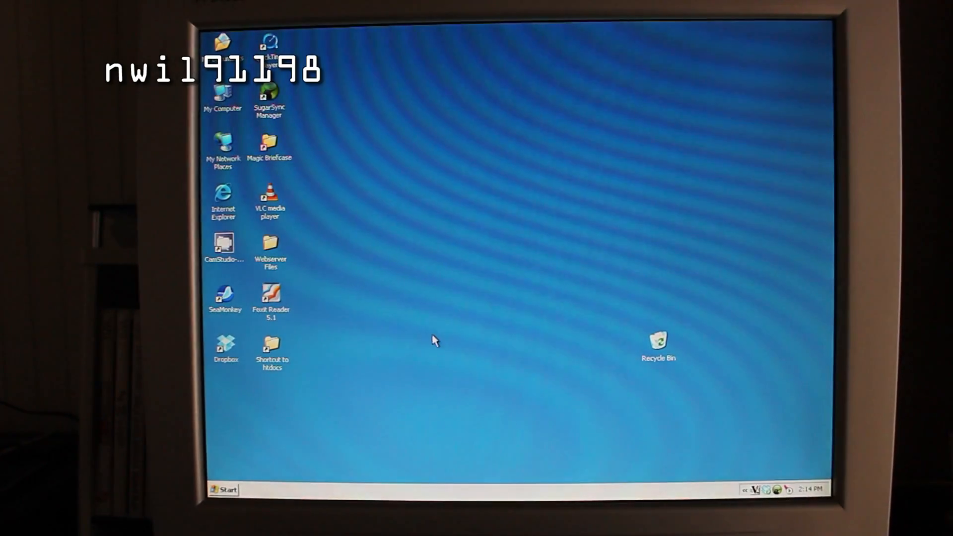
pyautogui.click(223, 490)
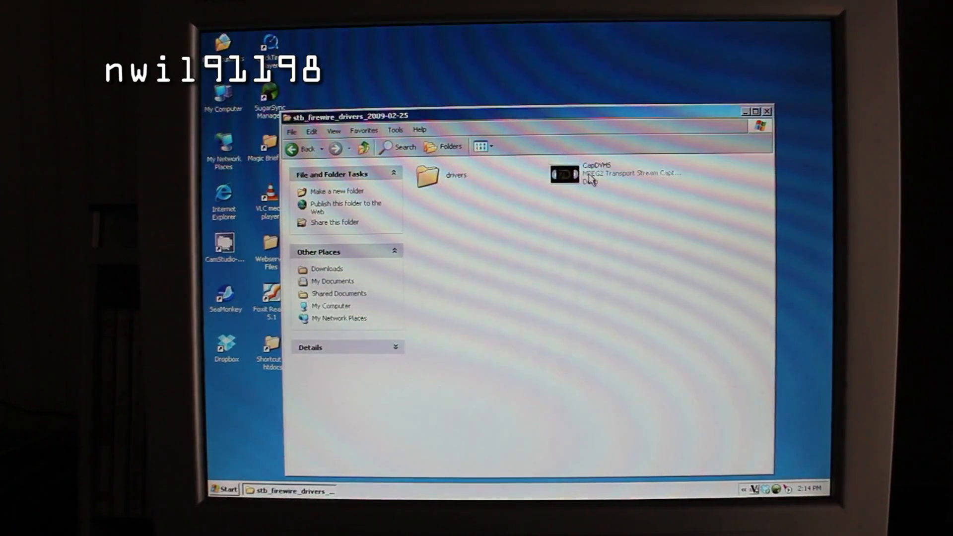
pyautogui.moveTo(590, 179)
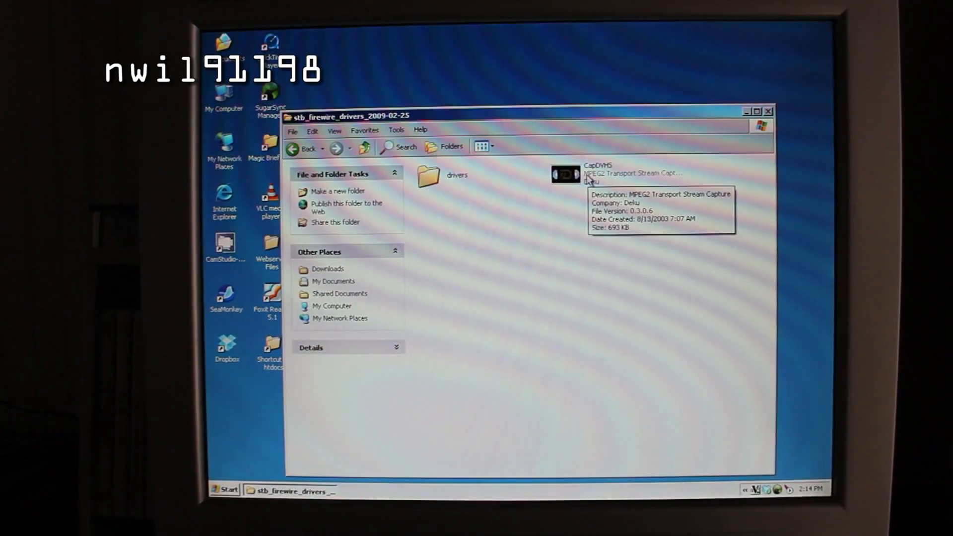
pyautogui.doubleClick(564, 175)
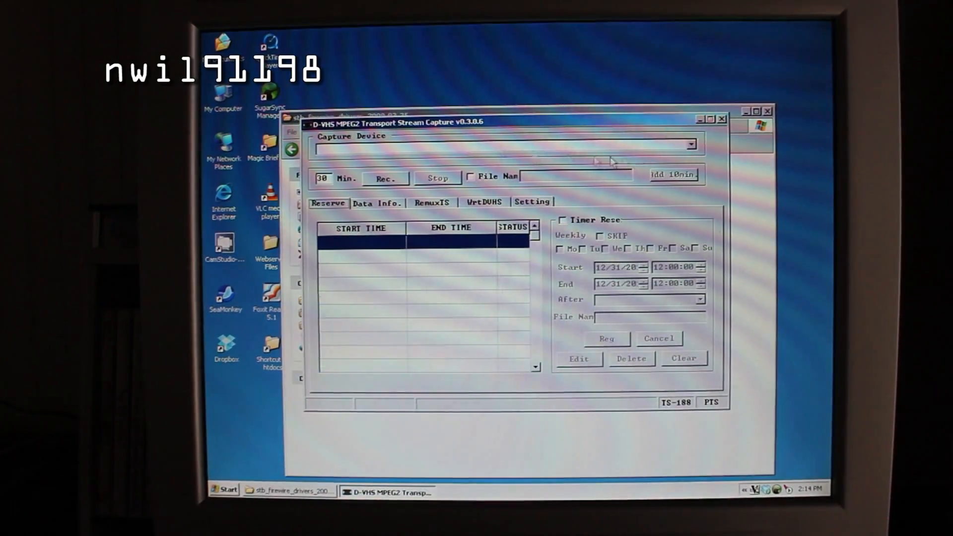
# Choose Motorola AV/C Tuner Device from the Capture Device dropdown
pyautogui.click(690, 144)
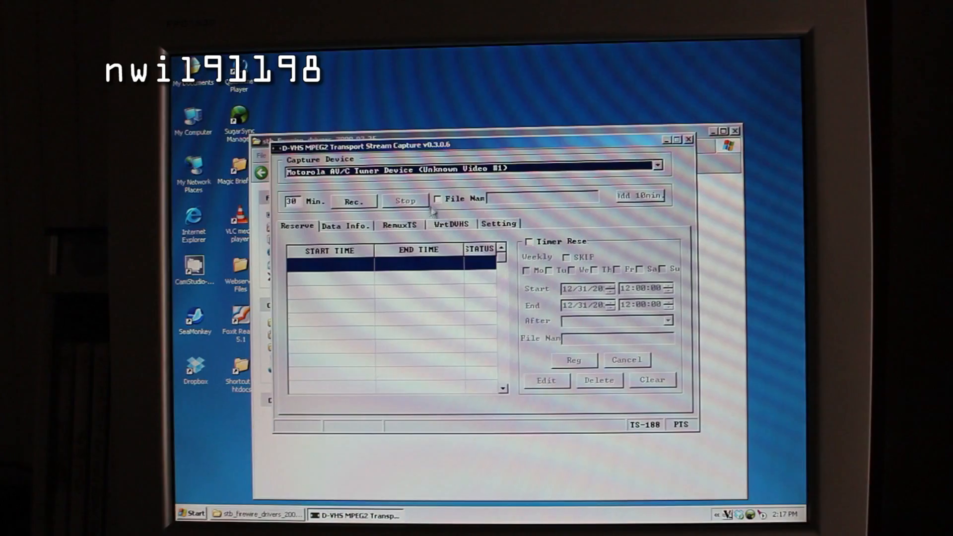
# Enable a custom file name and name the recording 'Test'
pyautogui.click(437, 199)
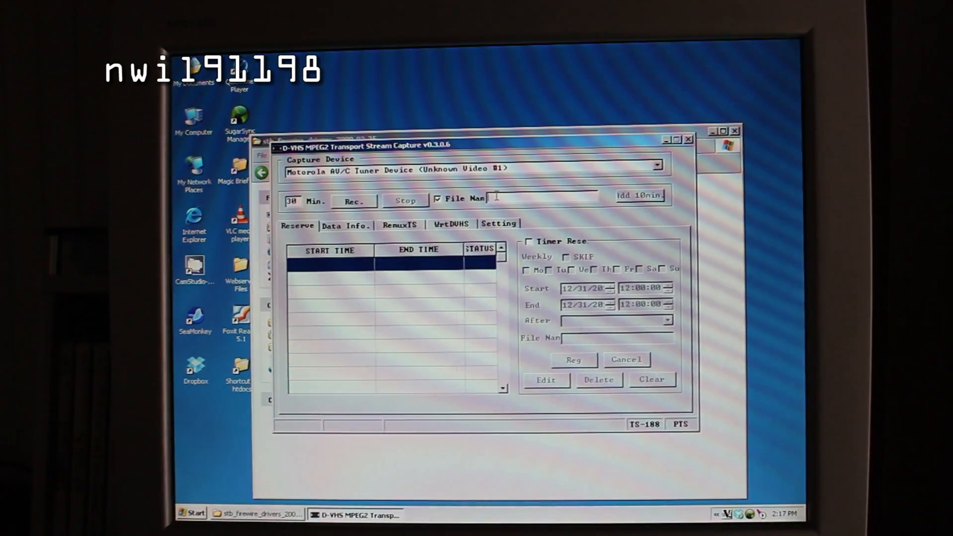
pyautogui.write('Test')
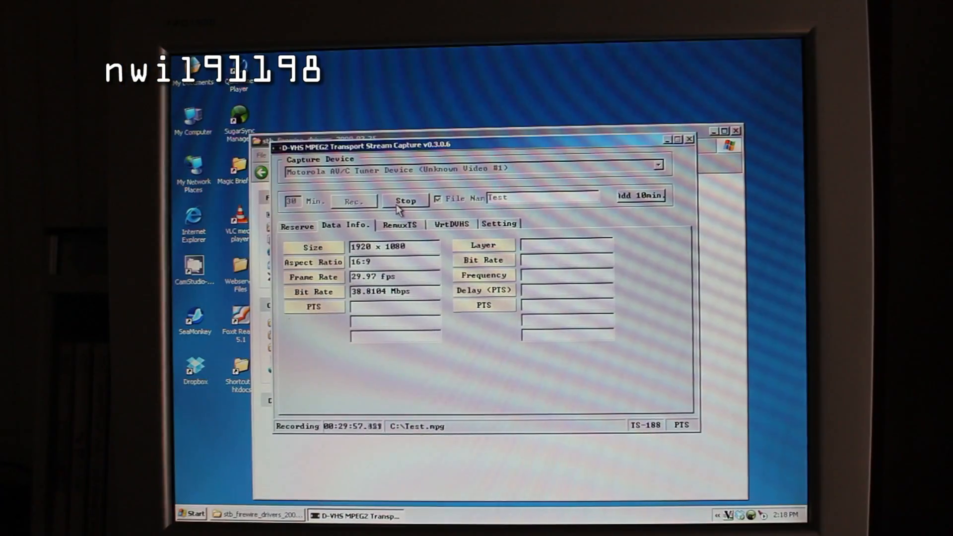
# Stop the CapDVHS capture and play Test.mpg from Local Disk C: in VLC
pyautogui.click(406, 201)
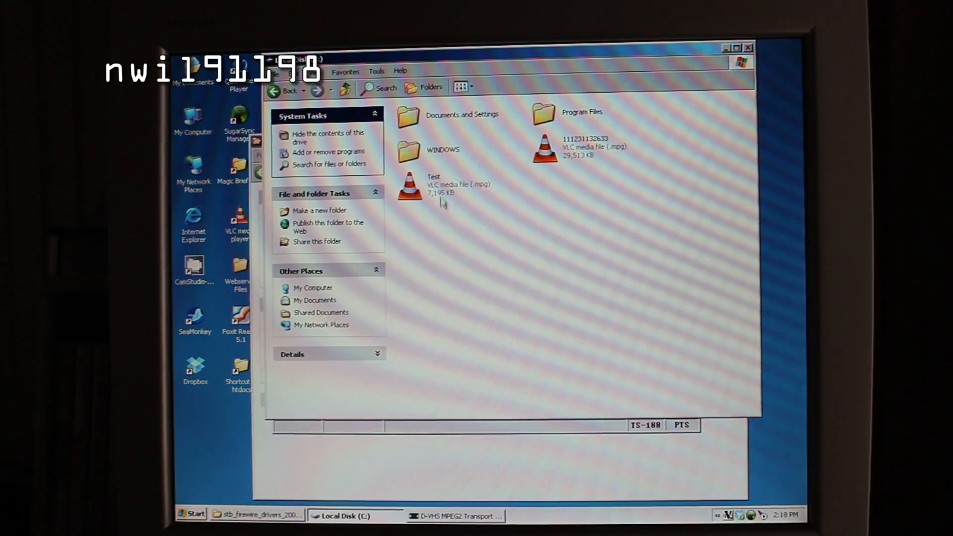
pyautogui.moveTo(409, 185)
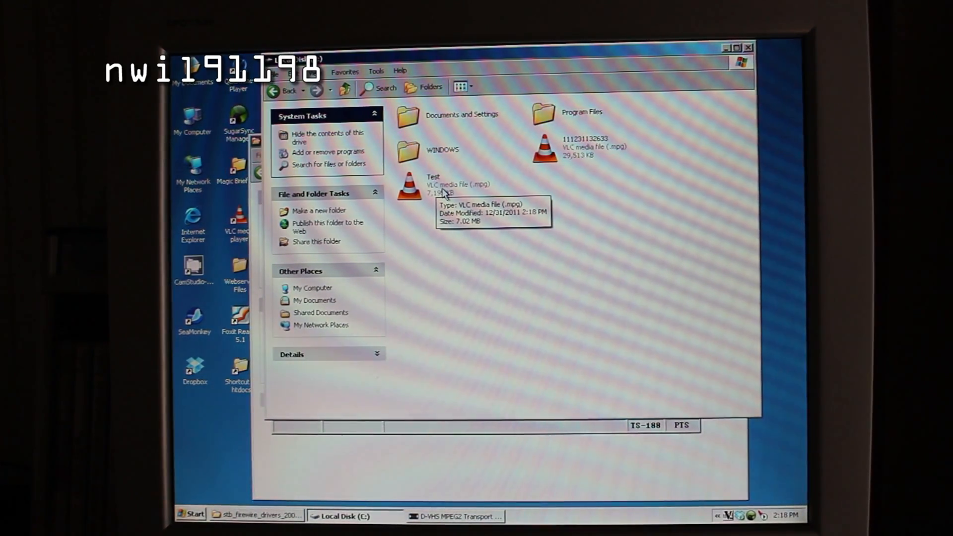
pyautogui.doubleClick(409, 185)
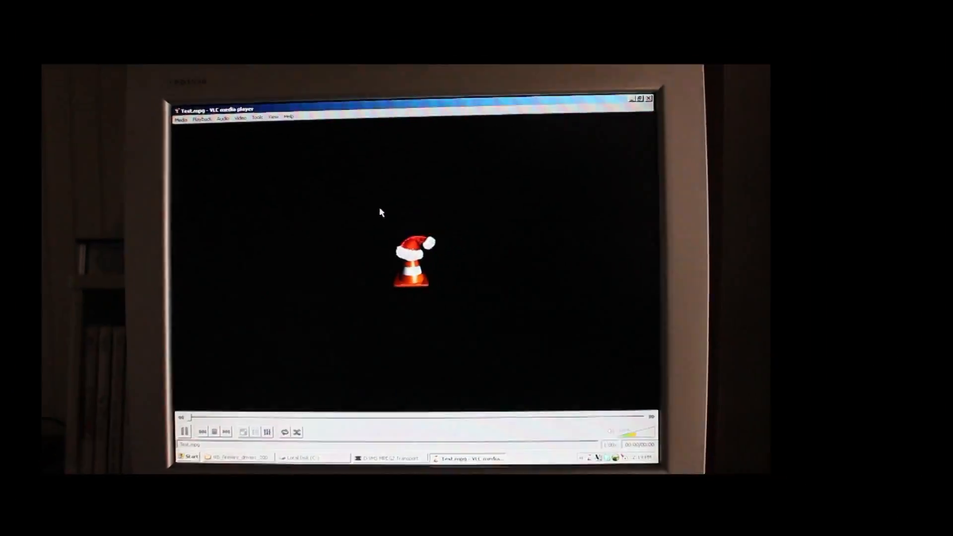